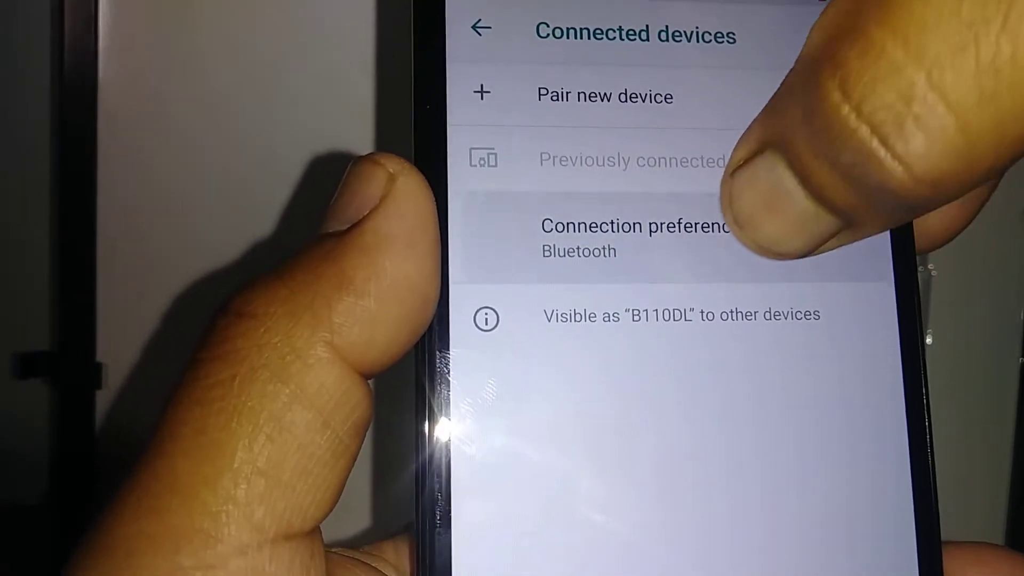
Open Connection preferences under Connected devices, showing Cast as not connected.
click(634, 235)
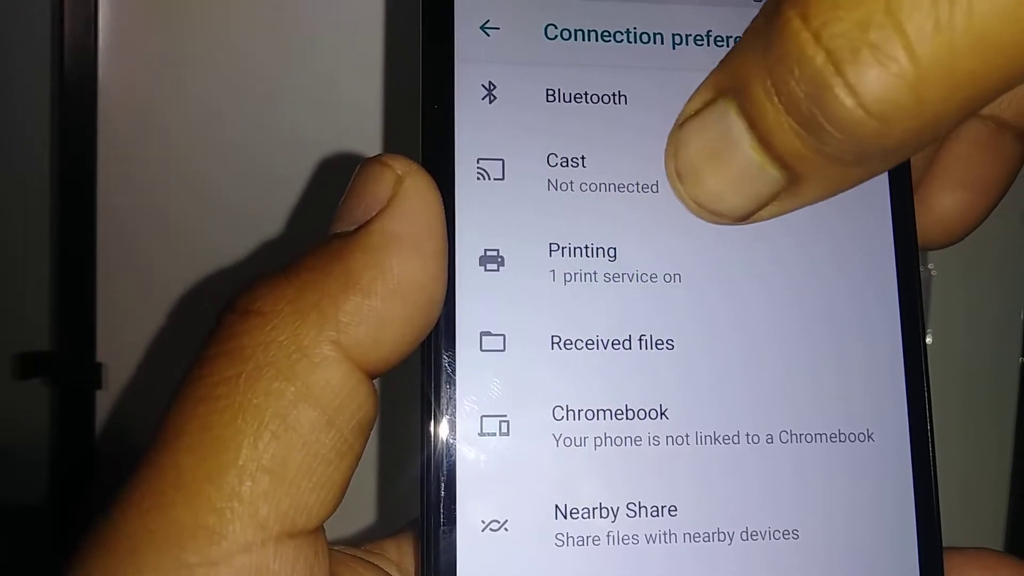
click(587, 173)
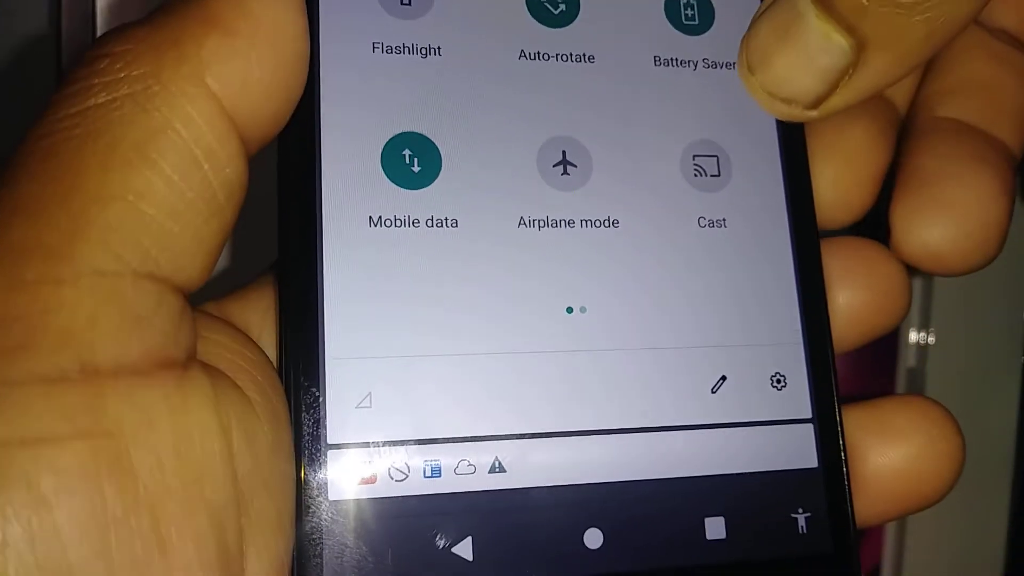
Open the Quick Settings Cast tile listing Living Room TV and the music Cast group.
click(708, 163)
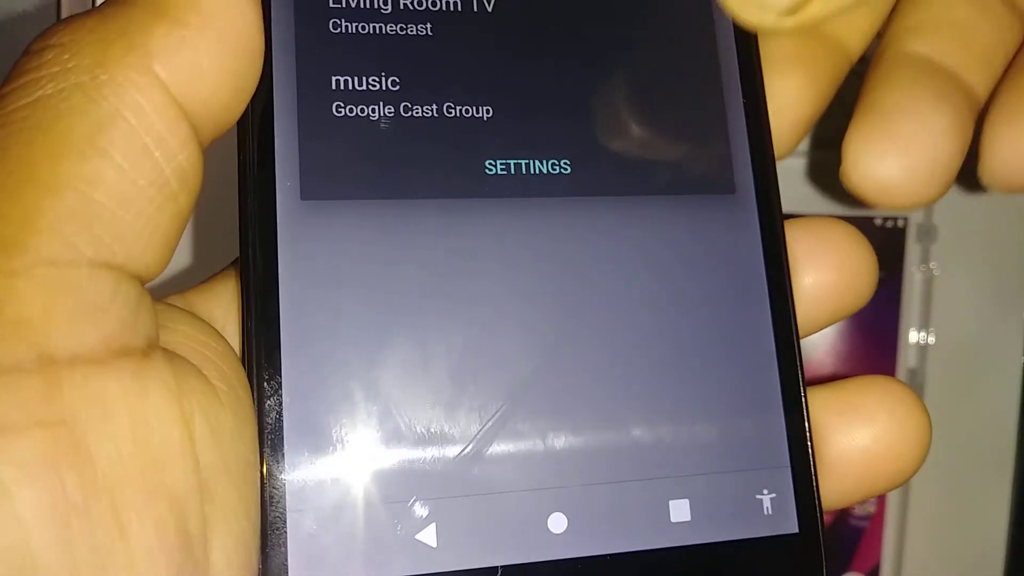